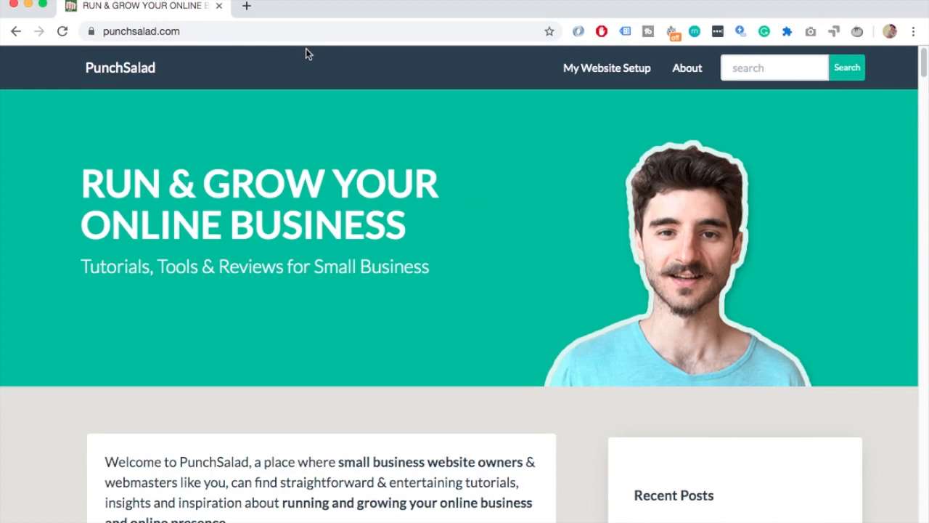
mouse_move(323, 51)
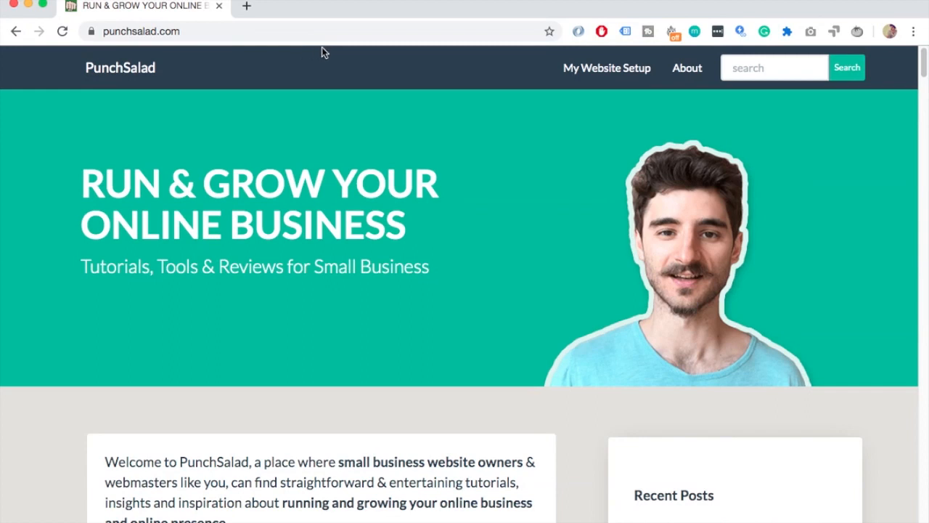
- Open Chrome Settings from the three-dot menu in a new tab
left_click(912, 31)
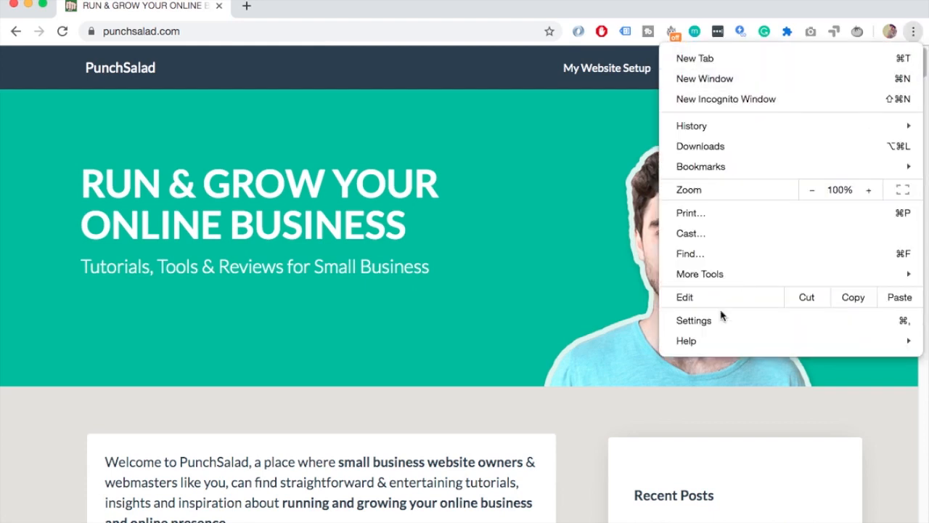
left_click(693, 320)
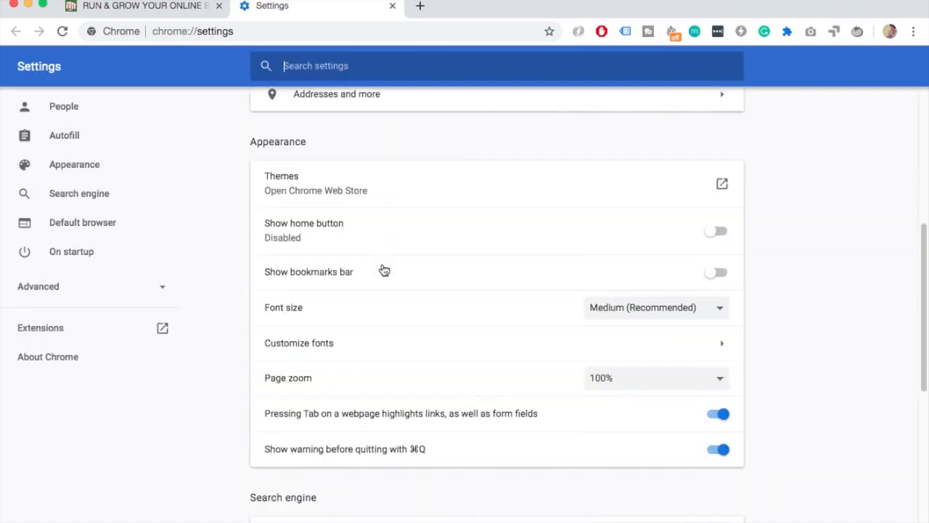
- Expand Advanced settings and open Clear browsing data under Privacy and security
scroll("down", 3)
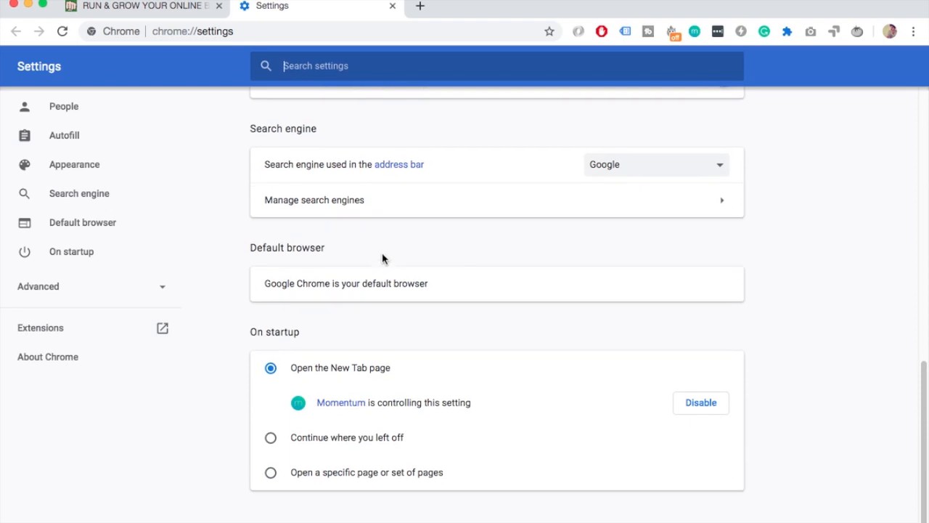
left_click(37, 286)
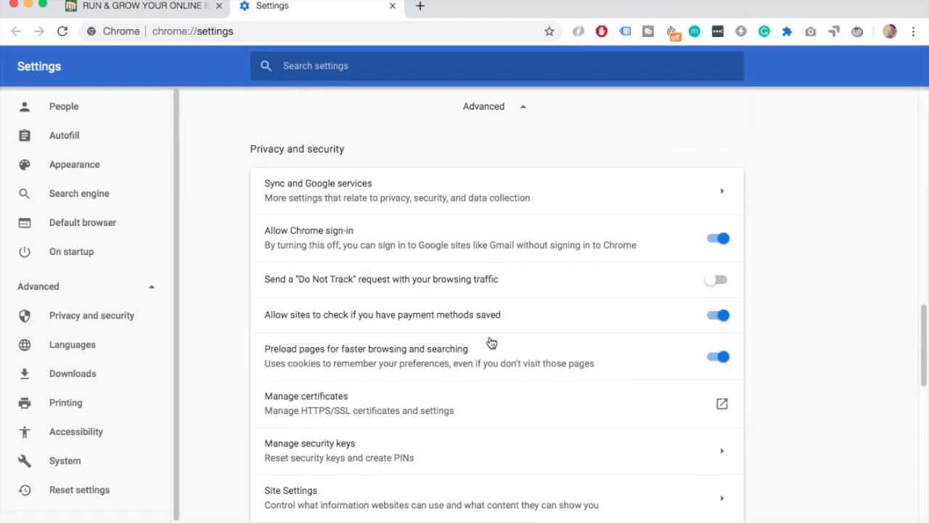
mouse_move(398, 359)
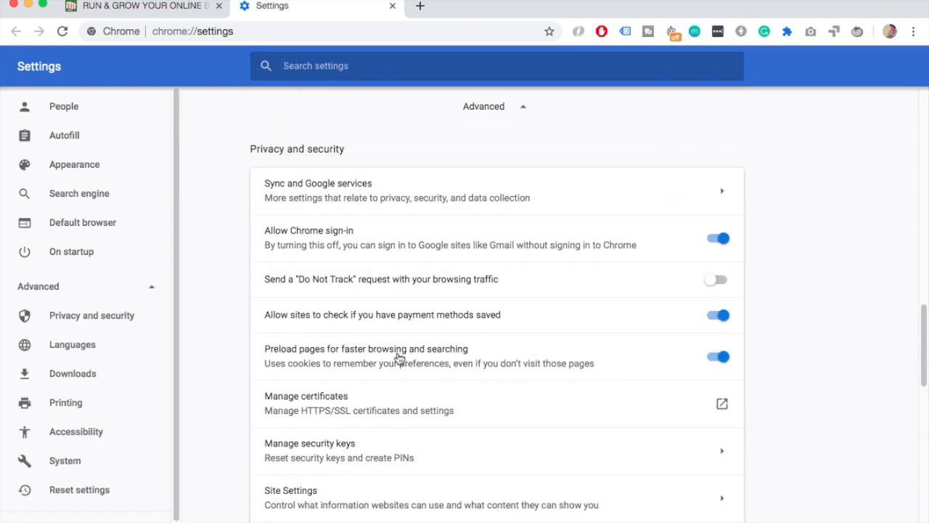
scroll("down", 3)
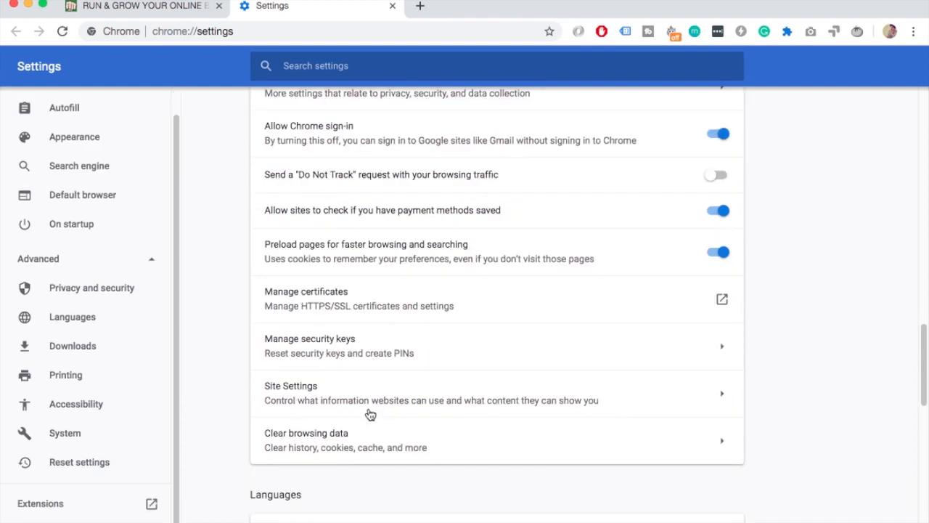
scroll("down", 3)
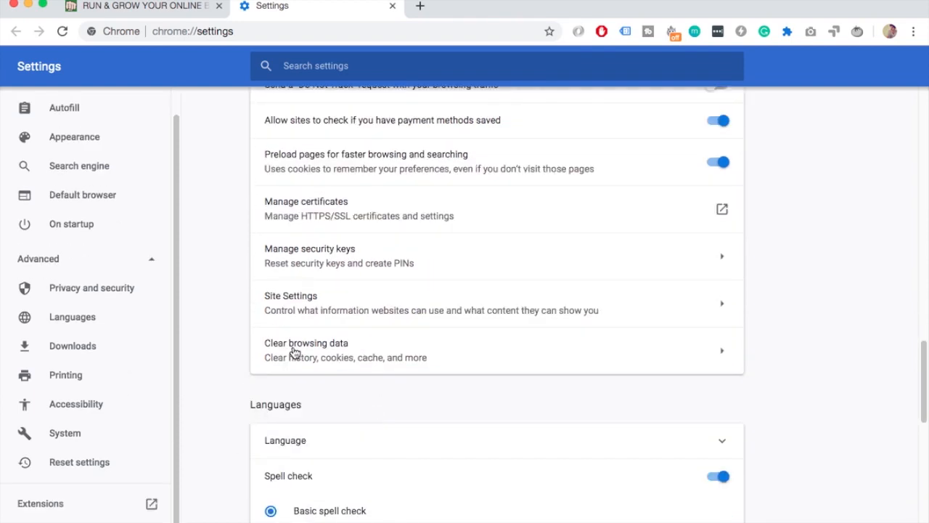
left_click(306, 343)
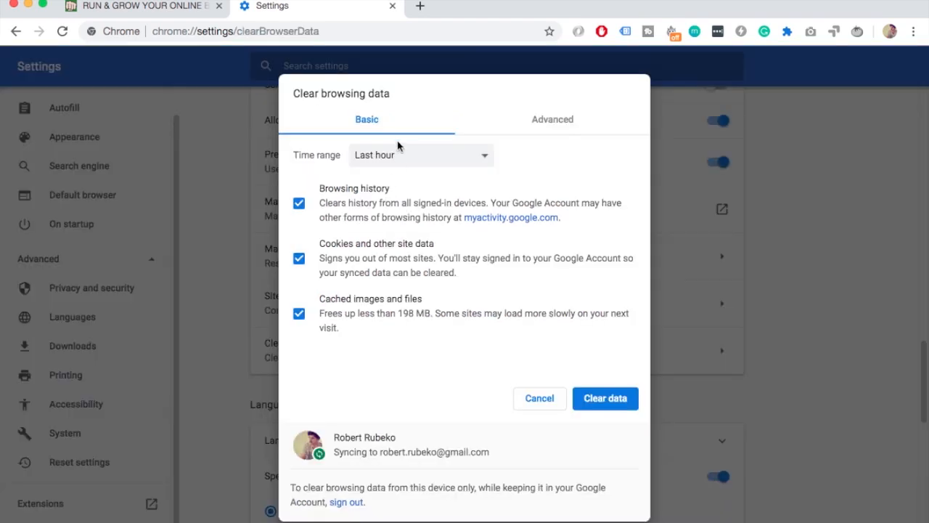
- Keep the Last hour time range and switch to the Advanced category list
left_click(419, 155)
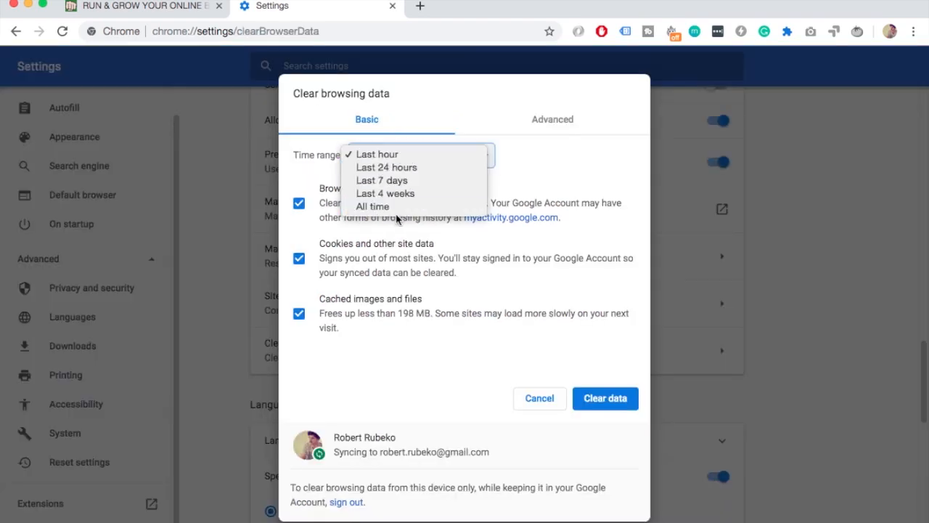
mouse_move(545, 184)
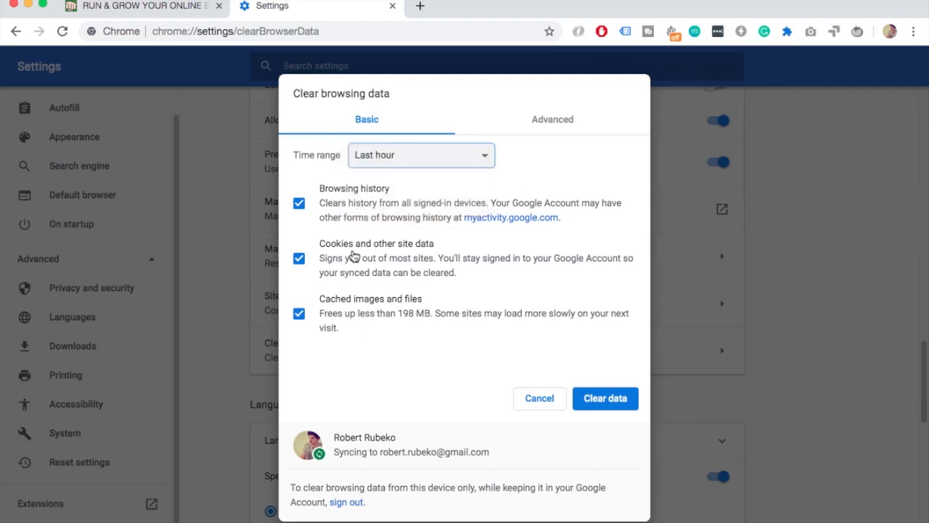
mouse_move(385, 322)
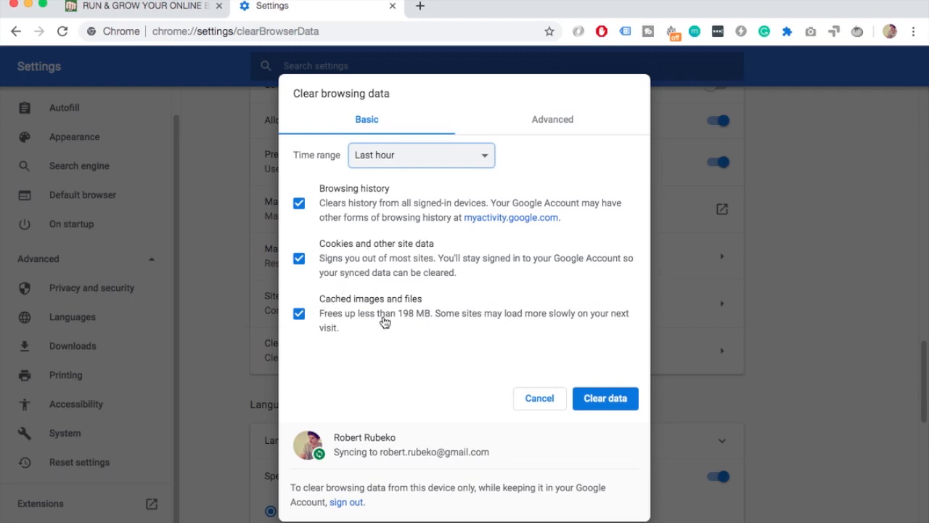
mouse_move(400, 325)
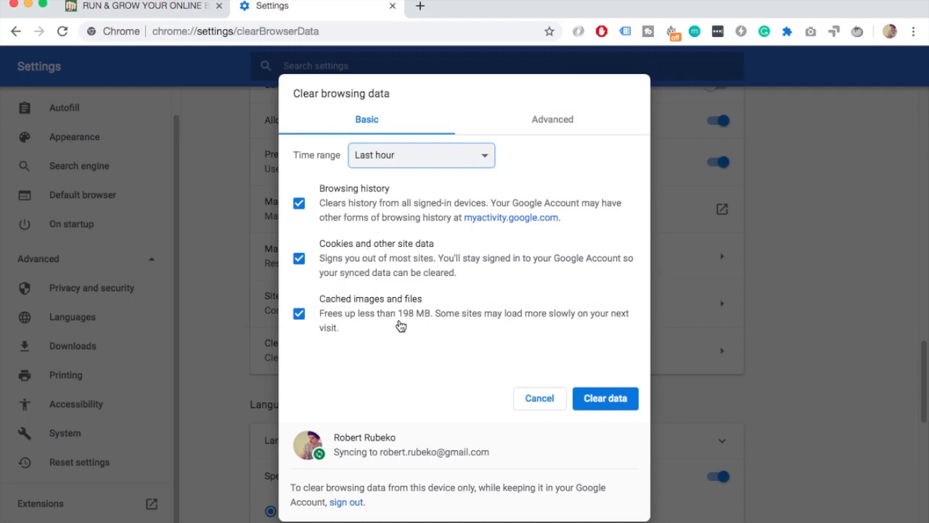
mouse_move(584, 325)
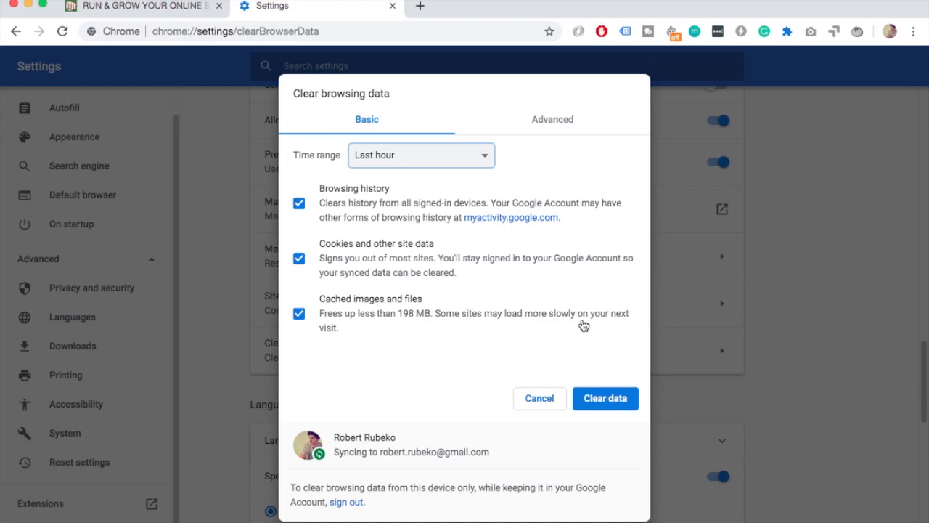
mouse_move(383, 270)
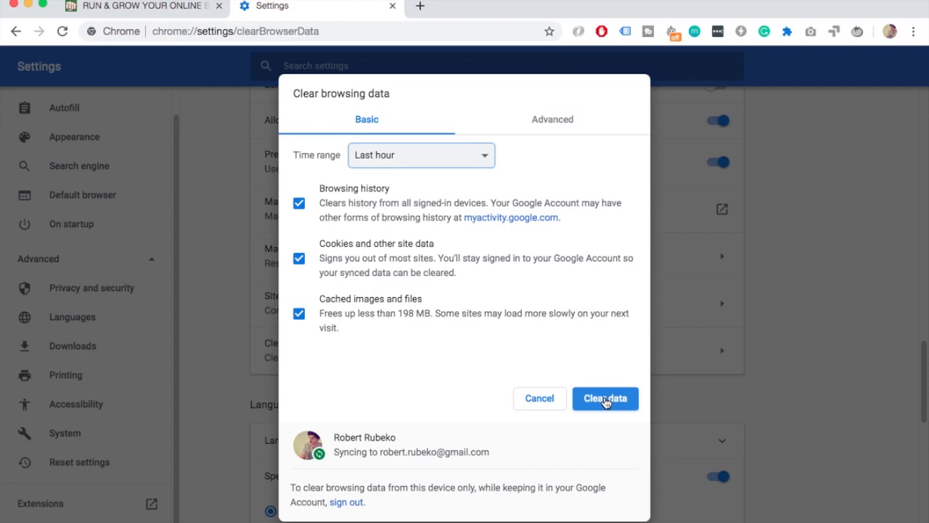
left_click(551, 119)
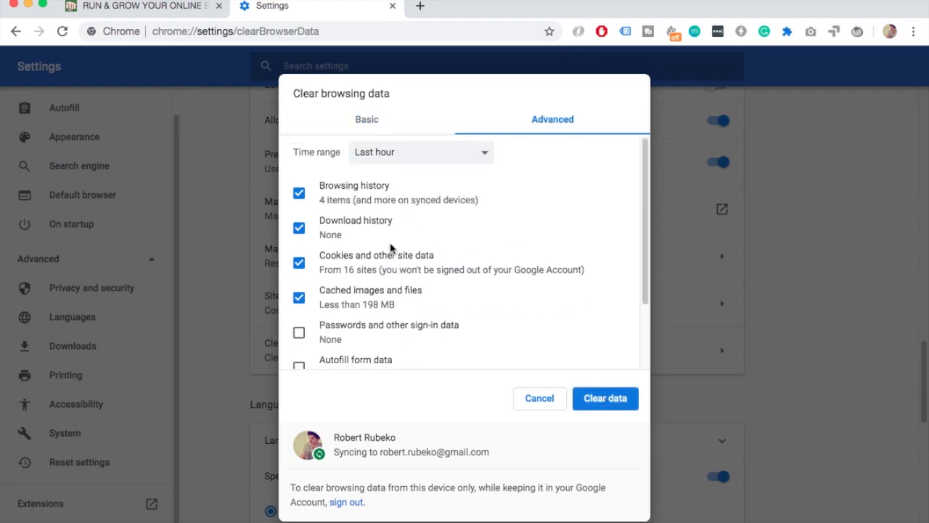
- Clear the last hour's history, cookies and cached files, then dismiss the confirmation
scroll("down", 3)
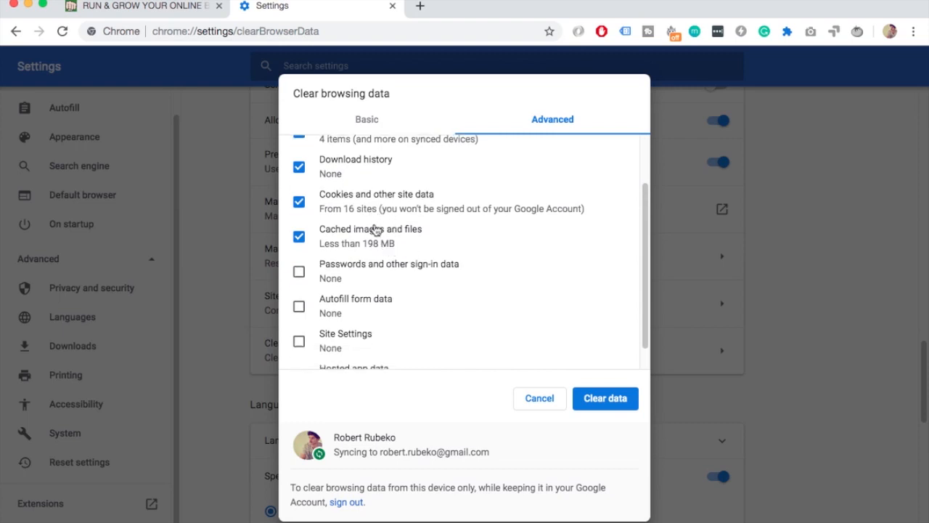
scroll("down", 3)
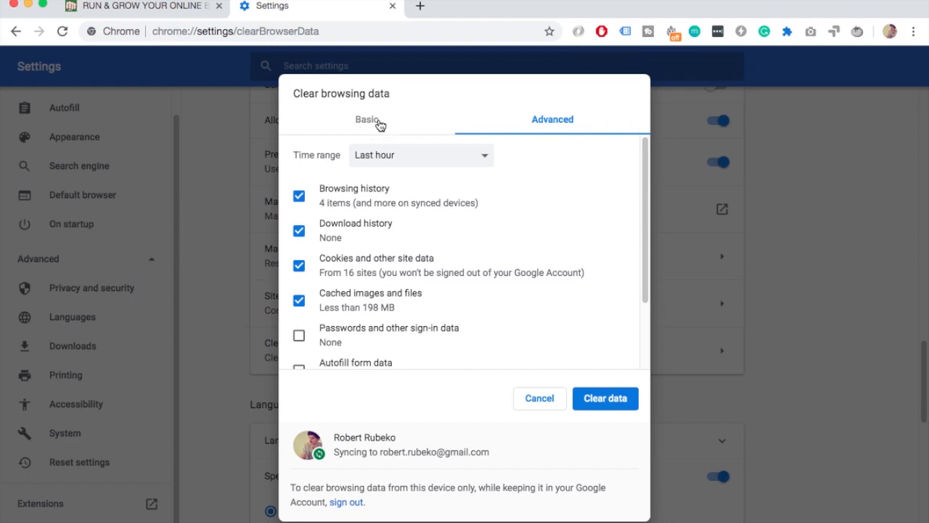
left_click(367, 119)
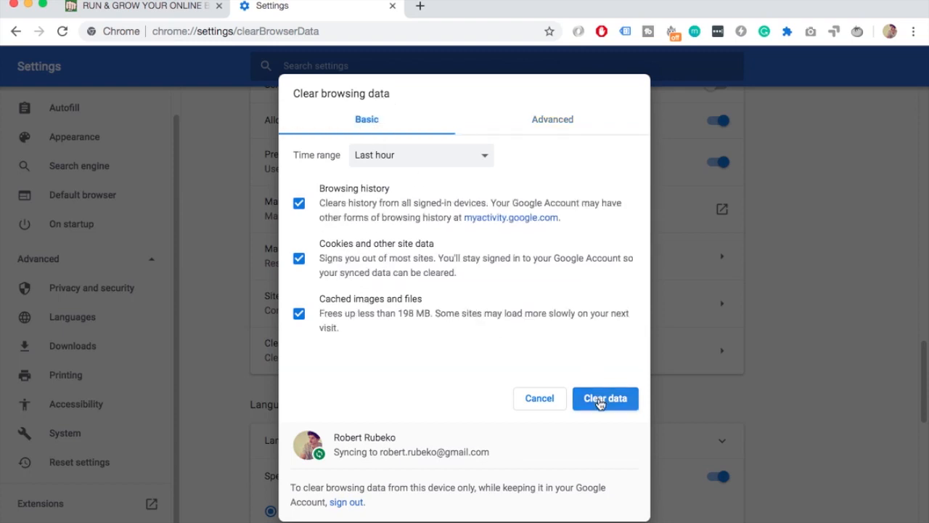
left_click(605, 398)
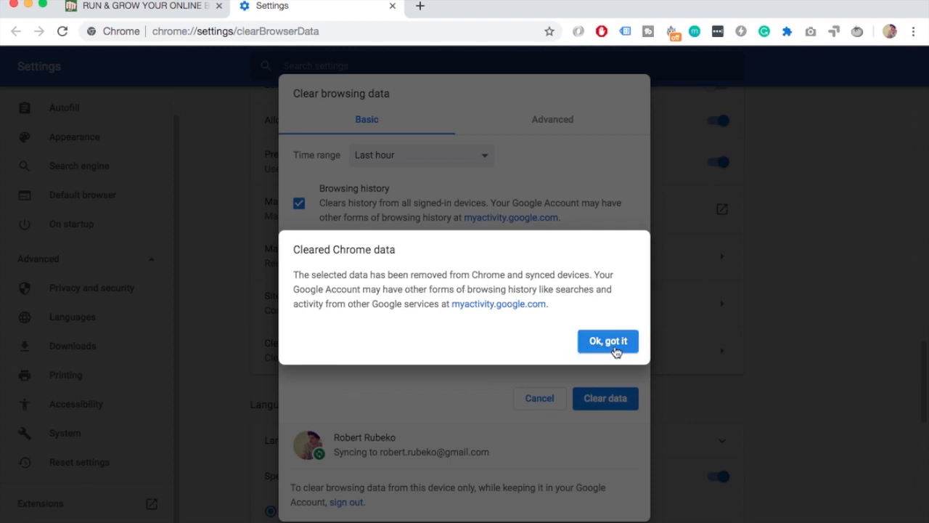
left_click(608, 341)
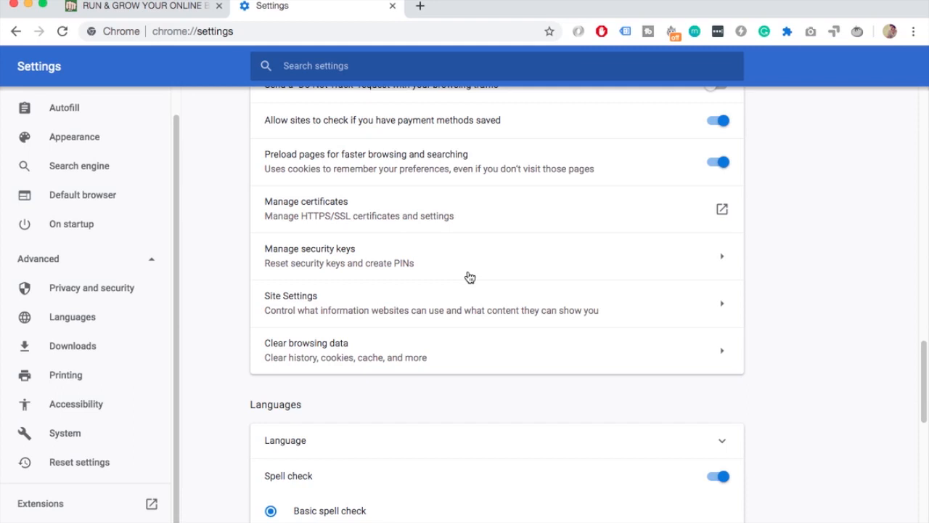
mouse_move(467, 276)
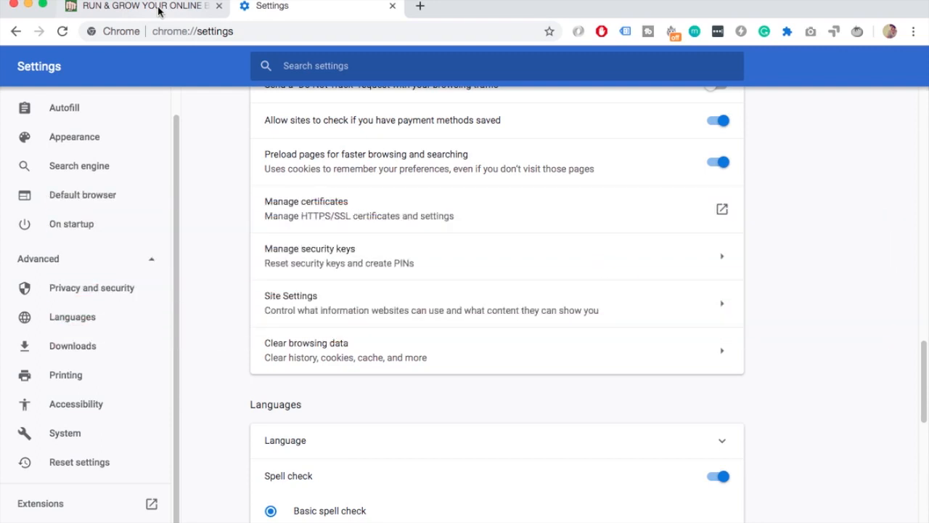
- Switch back to the PunchSalad 'RUN & GROW YOUR ONLINE BUSINESS' tab
left_click(138, 6)
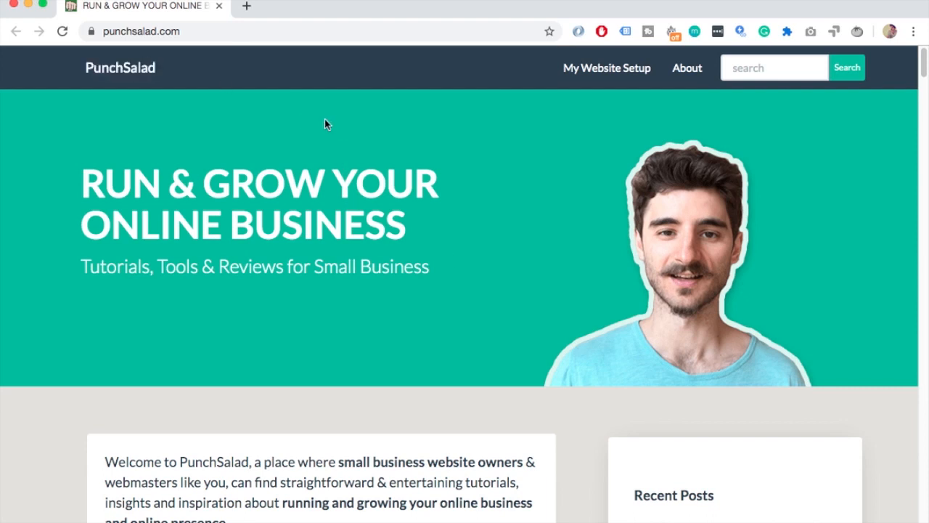
mouse_move(335, 123)
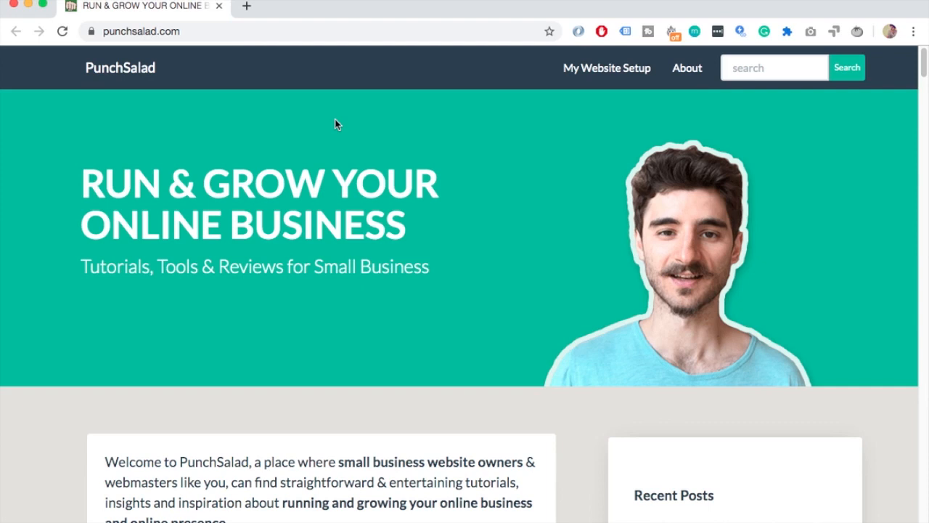
- Inspect the PunchSalad page to open DevTools on its header element and styles
right_click(335, 123)
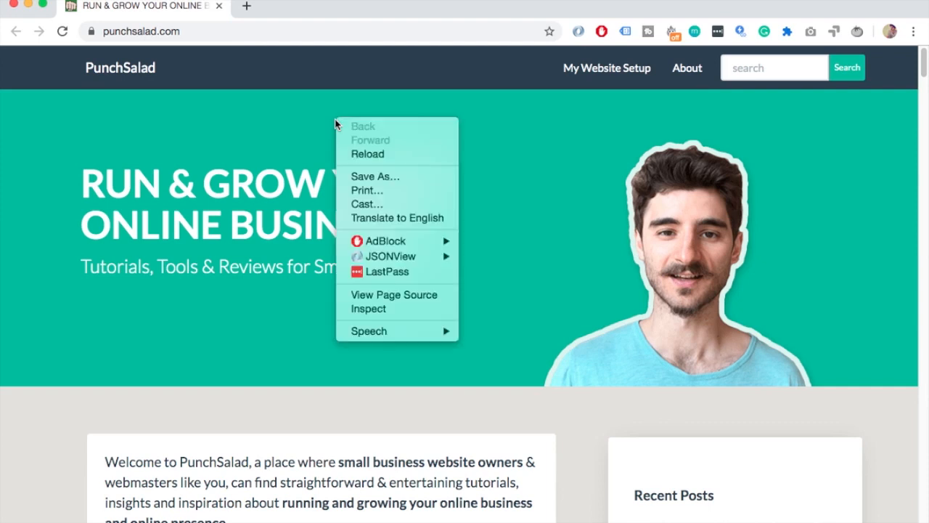
mouse_move(378, 309)
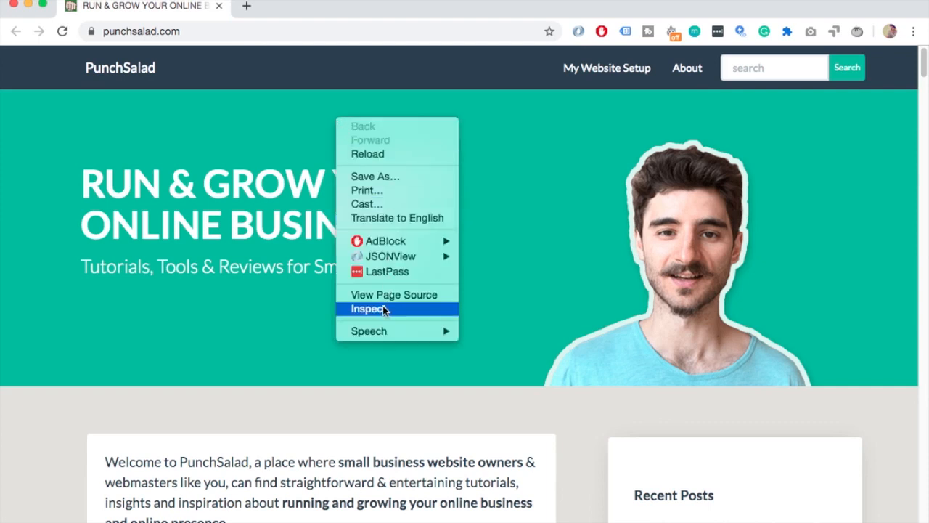
left_click(382, 307)
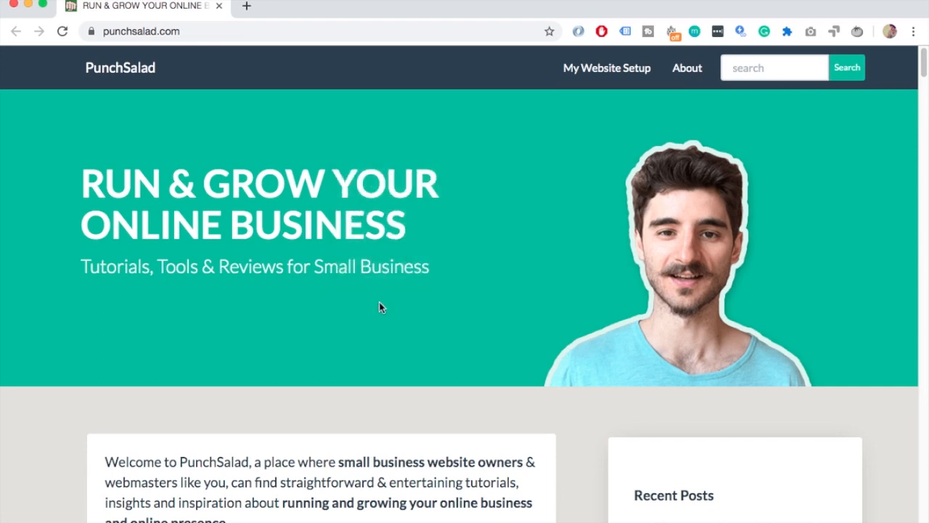
key("F12")
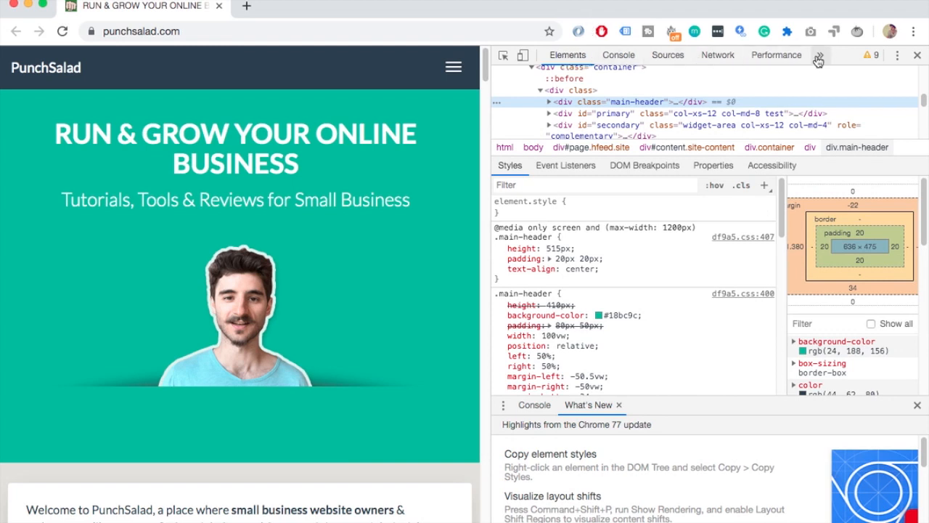
- Show punchsalad.com cookies (_ga, _gid, helperdone) in the DevTools Application panel
left_click(819, 55)
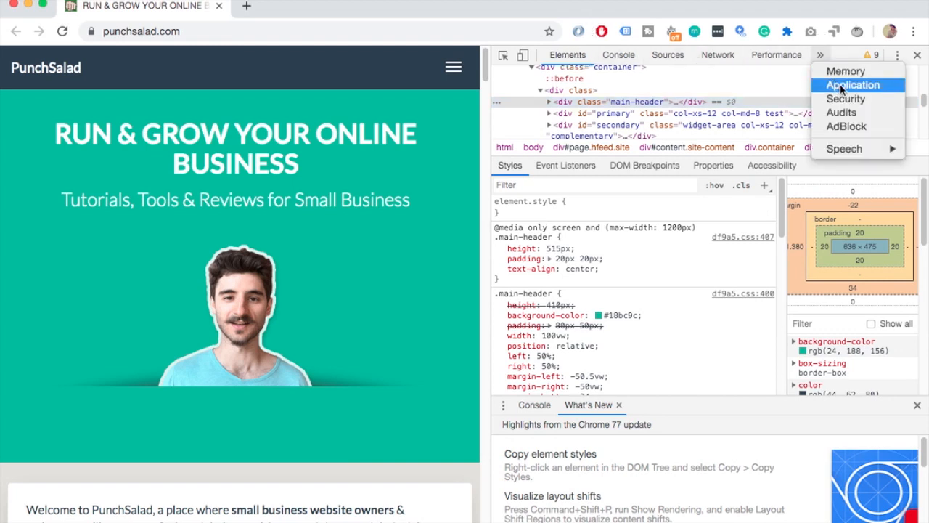
left_click(853, 85)
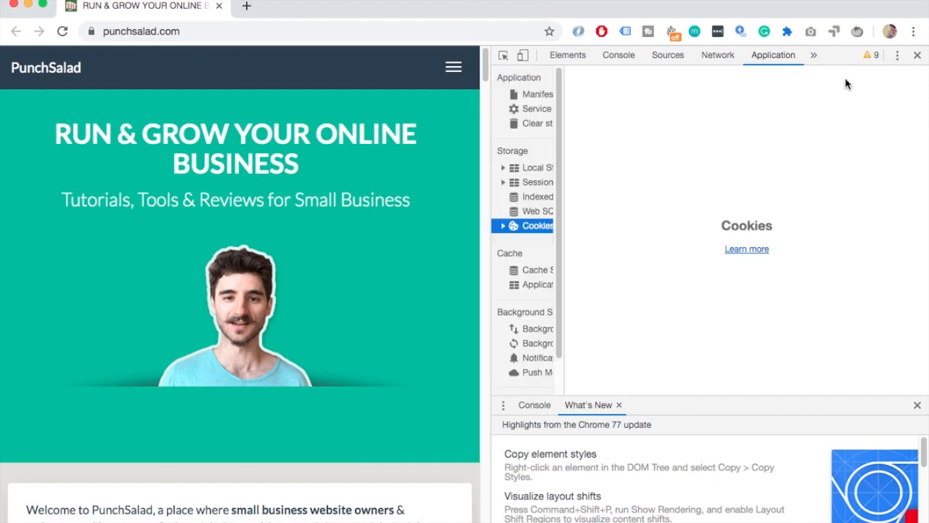
mouse_move(569, 199)
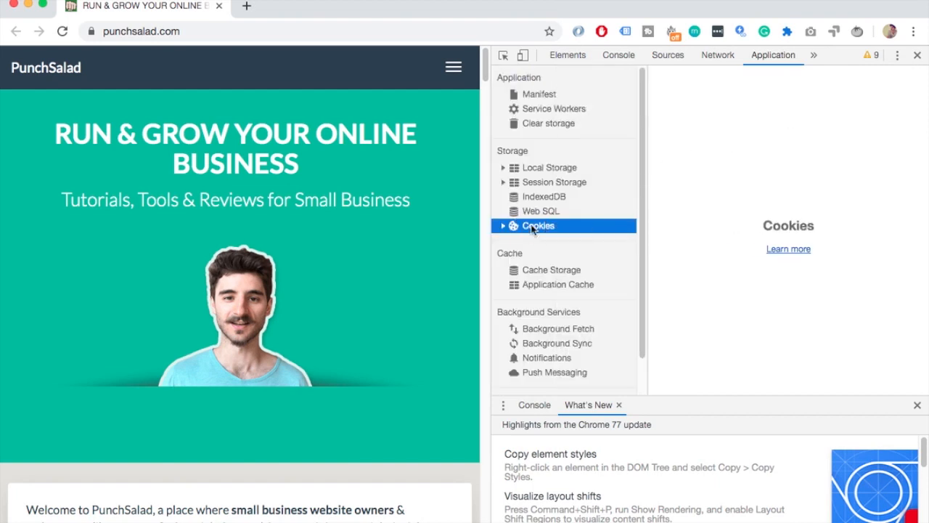
left_click(503, 226)
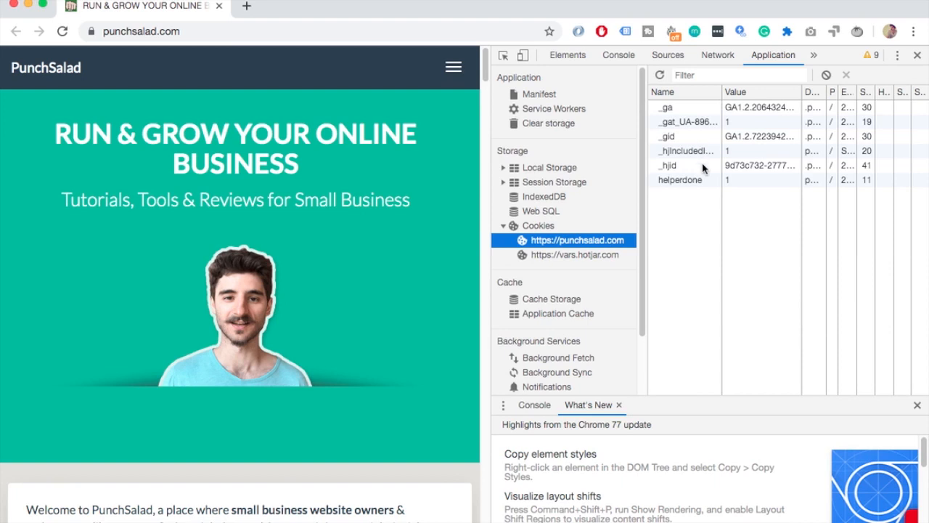
mouse_move(711, 165)
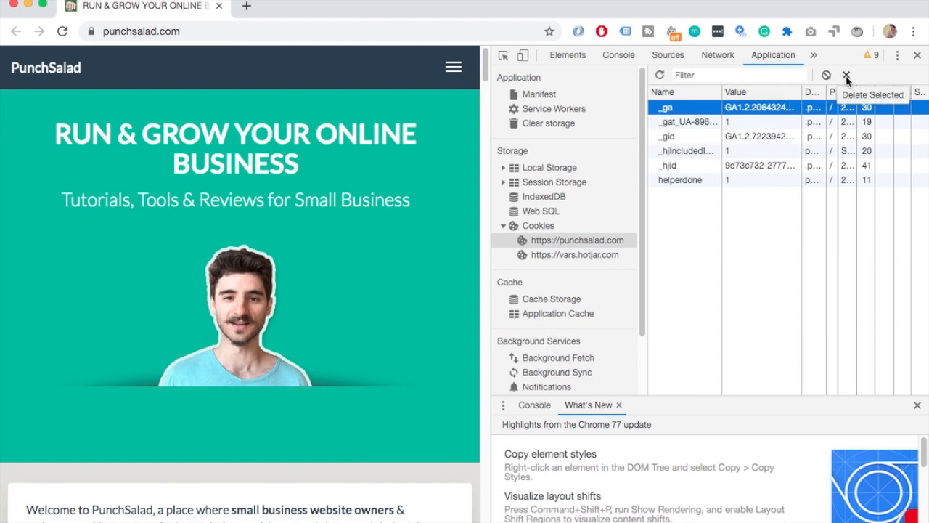
- Delete the _ga cookie and all remaining punchsalad.com cookies
left_click(846, 75)
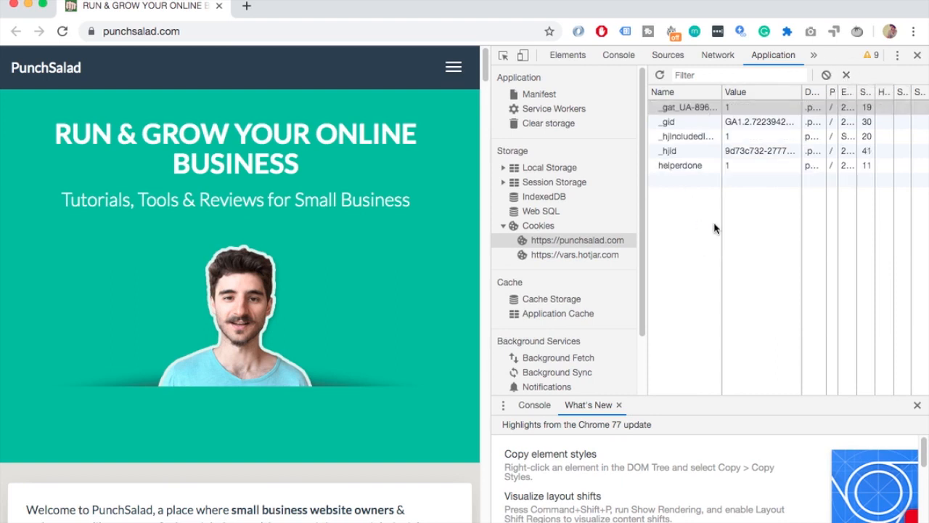
left_click(686, 107)
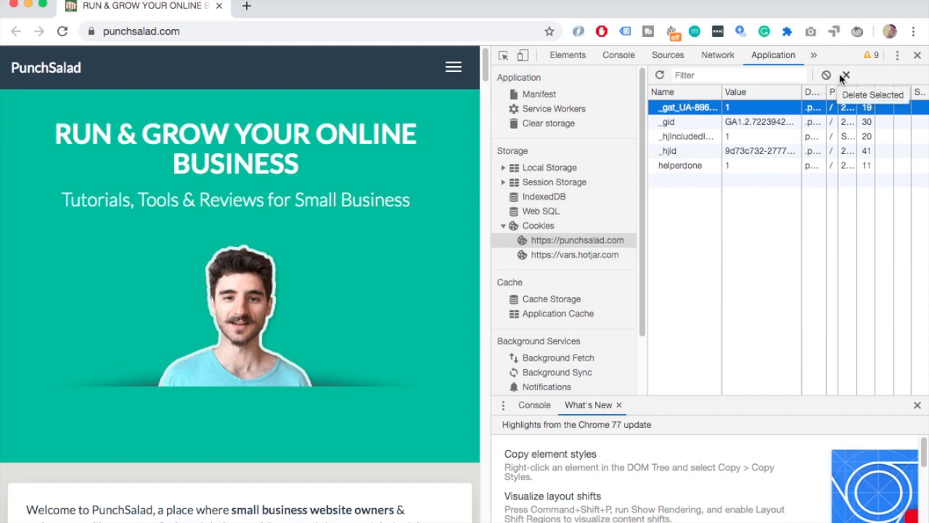
left_click(825, 75)
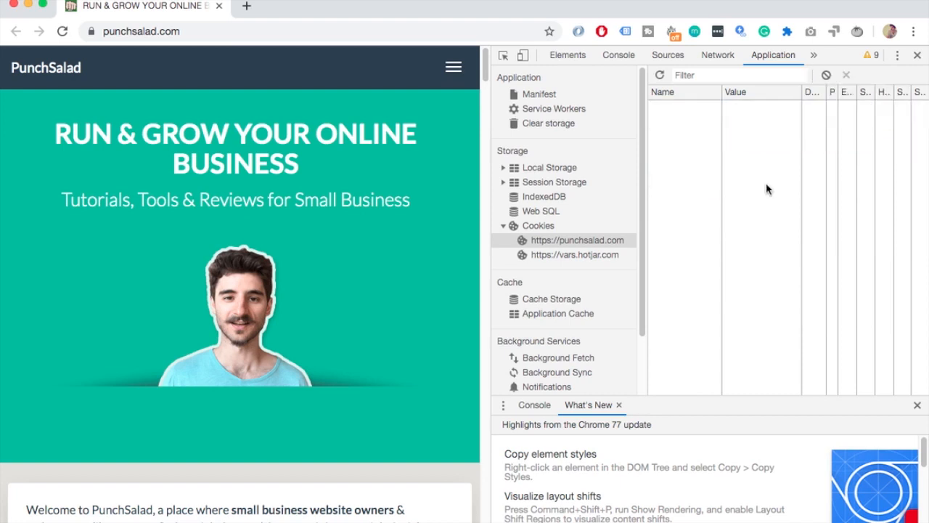
left_click(62, 31)
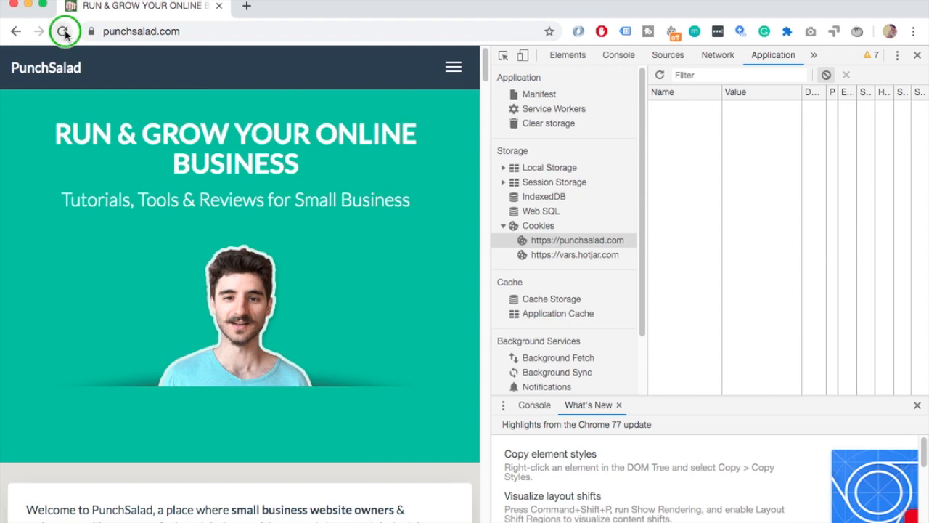
- Empty the cache and hard-reload the PunchSalad page, then close DevTools
right_click(62, 31)
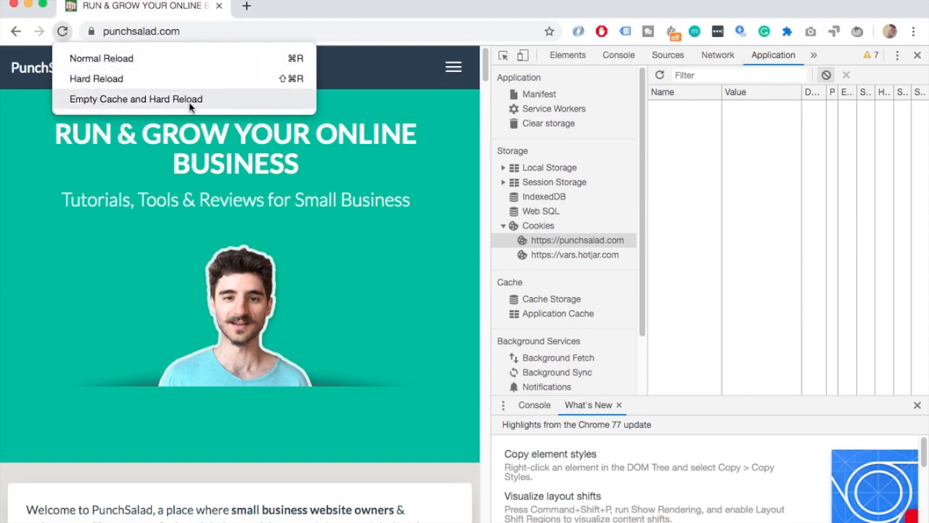
left_click(135, 99)
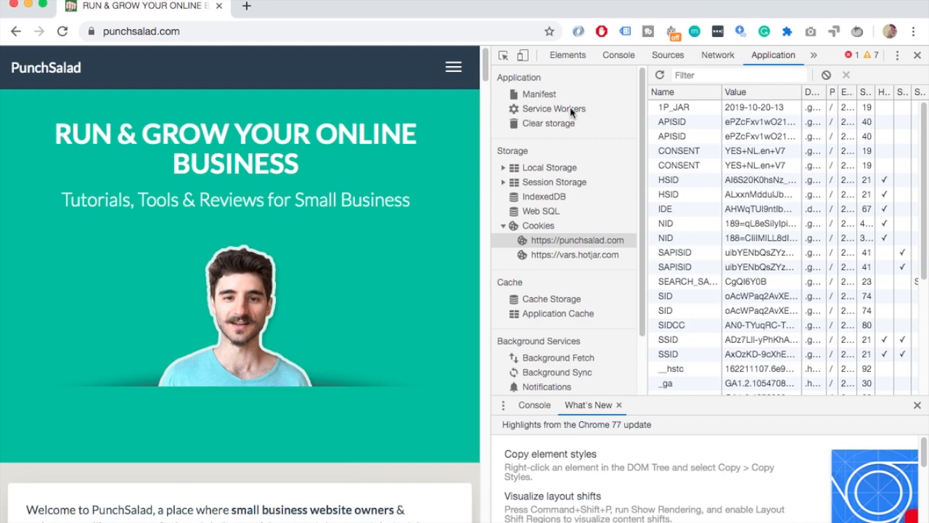
left_click(917, 55)
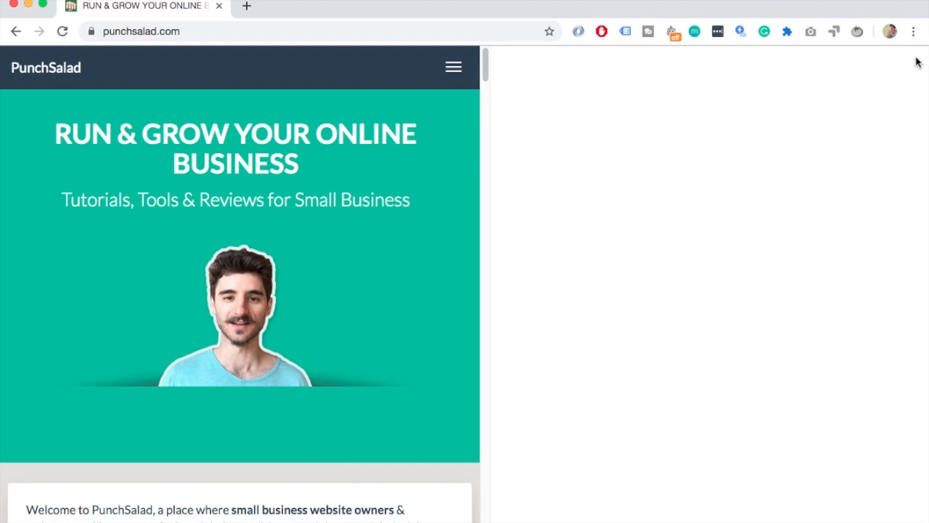